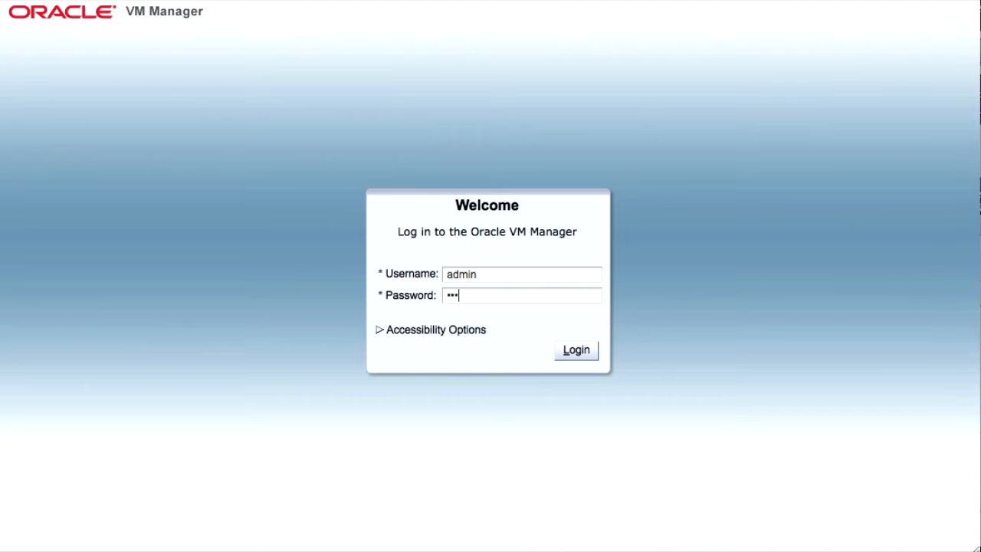
- Log in as admin and go to the Servers and VMs area listing X86pool_demo
click(577, 349)
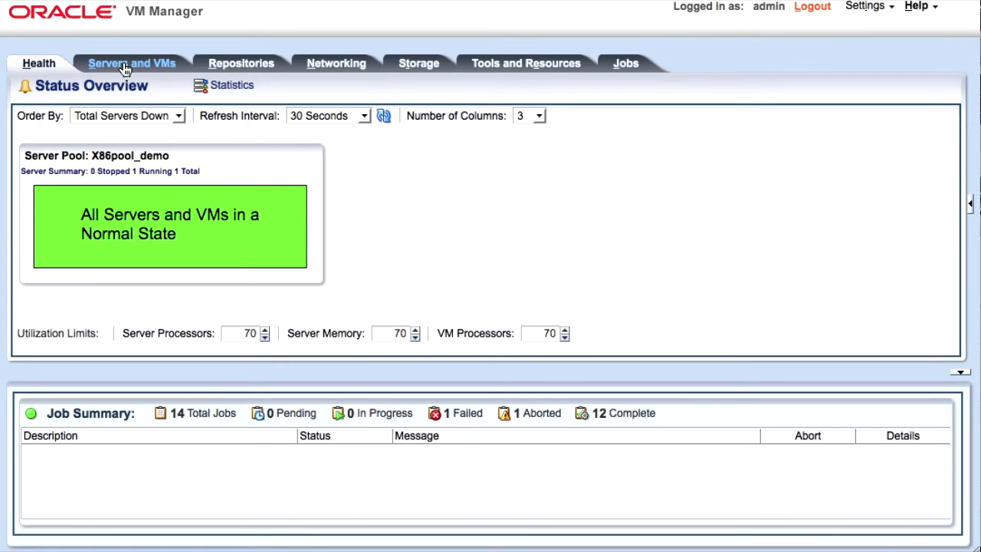
click(132, 63)
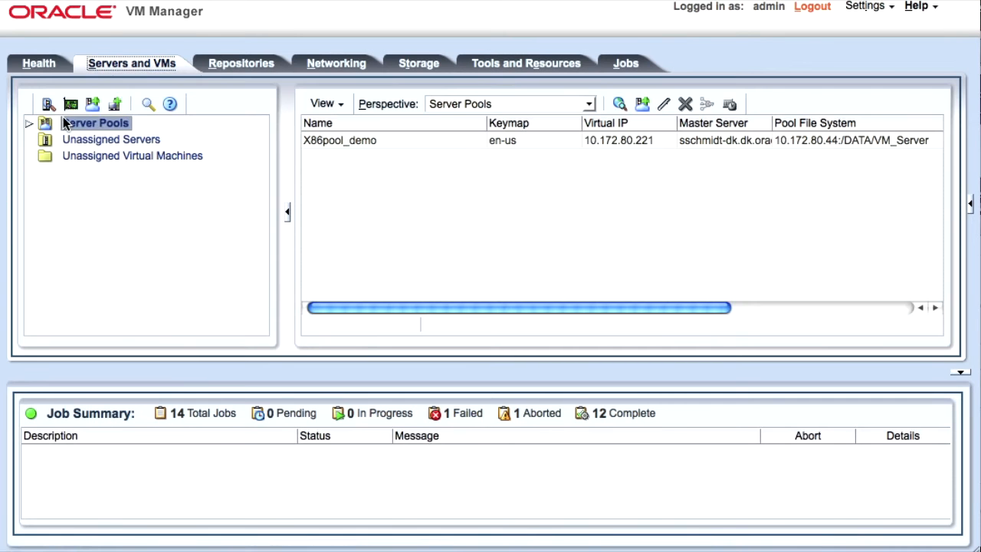
- Discover the SPARC server at 10.172.80.125 so it appears under Unassigned Servers
click(49, 104)
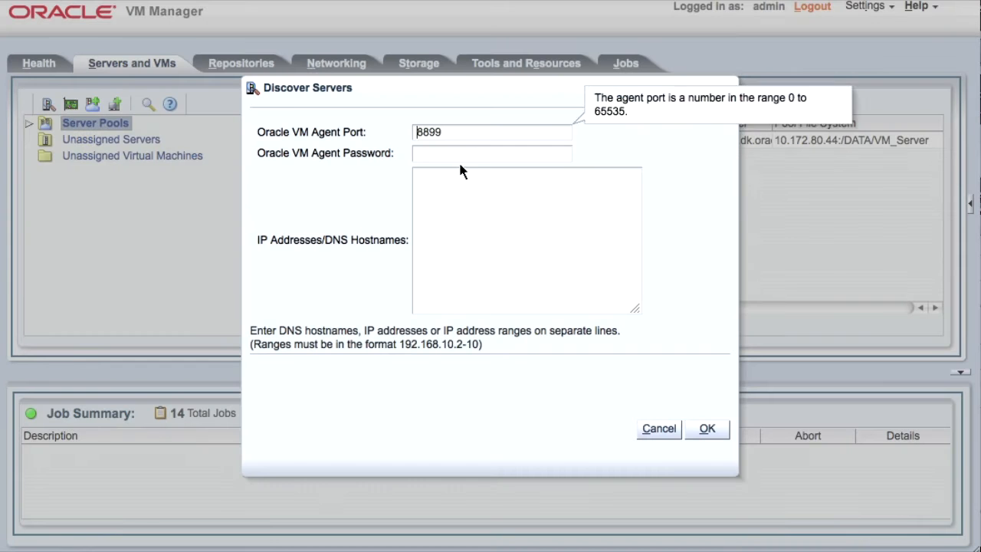
text(10.172.80.125)
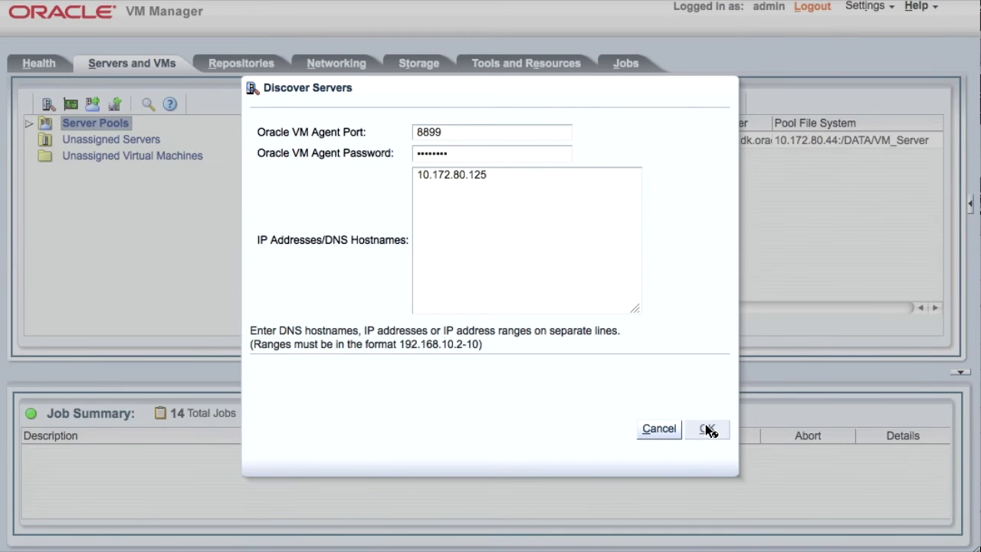
click(707, 430)
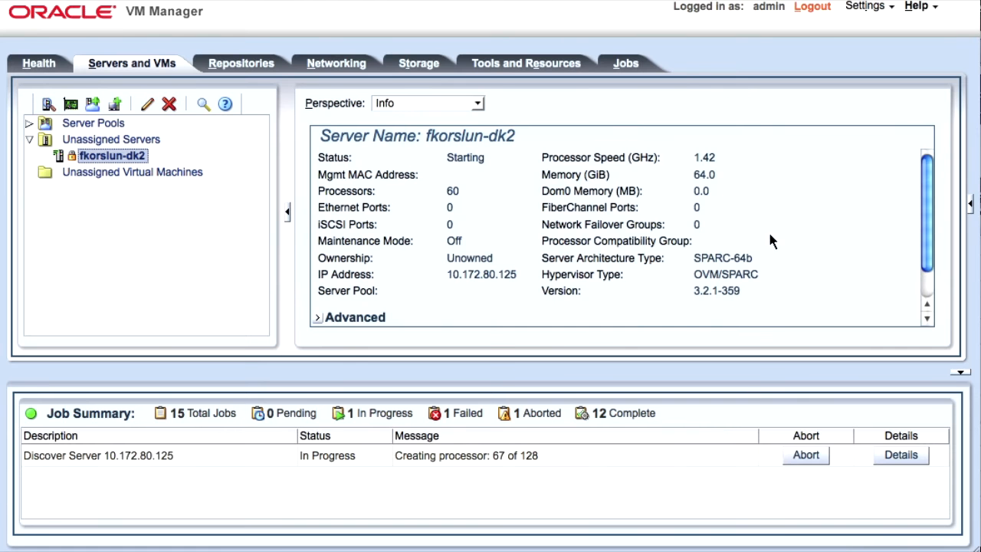
mouse_move(404, 429)
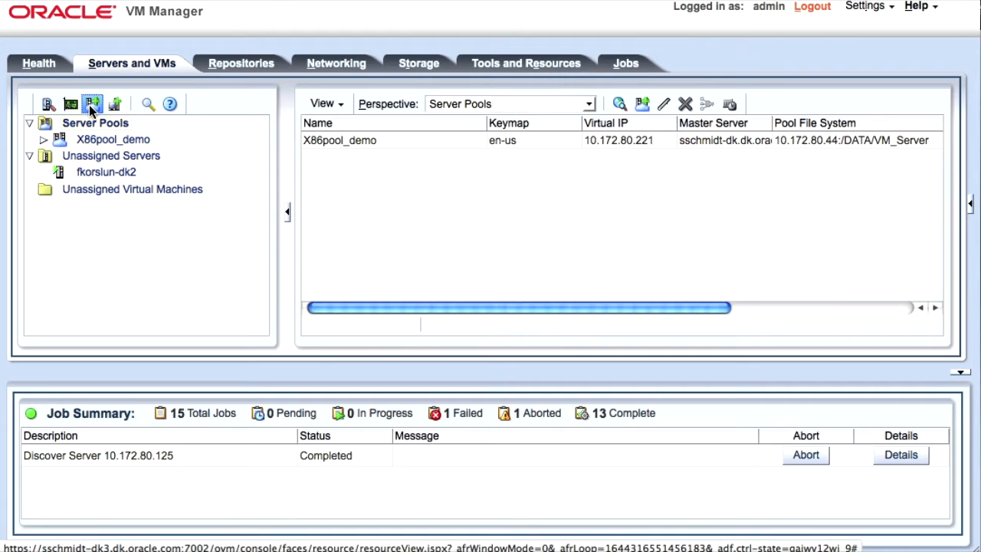
- Create the SparcDemoPool pool with virtual IP 10.172.80.230, OVM/SPARC hypervisor, adding the discovered server
click(92, 105)
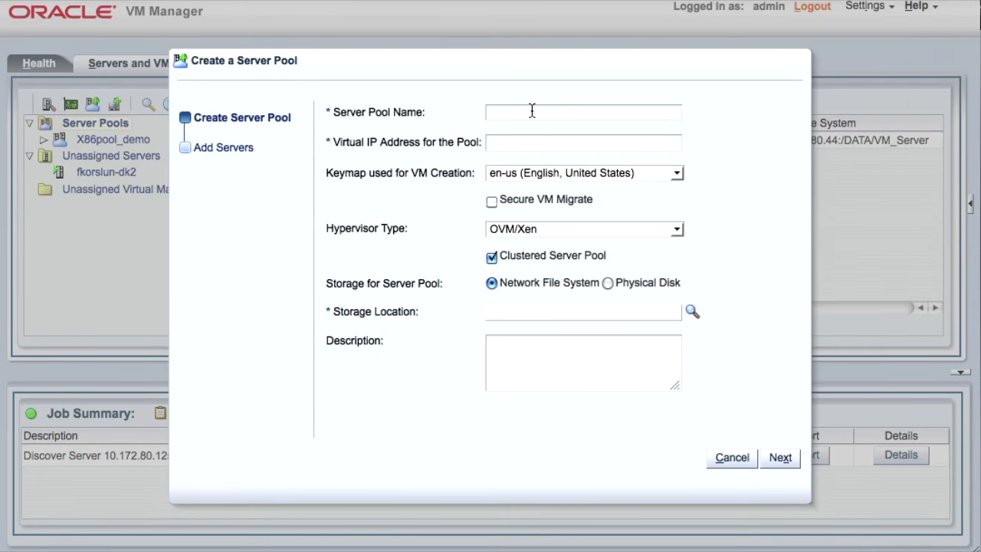
text(Sp)
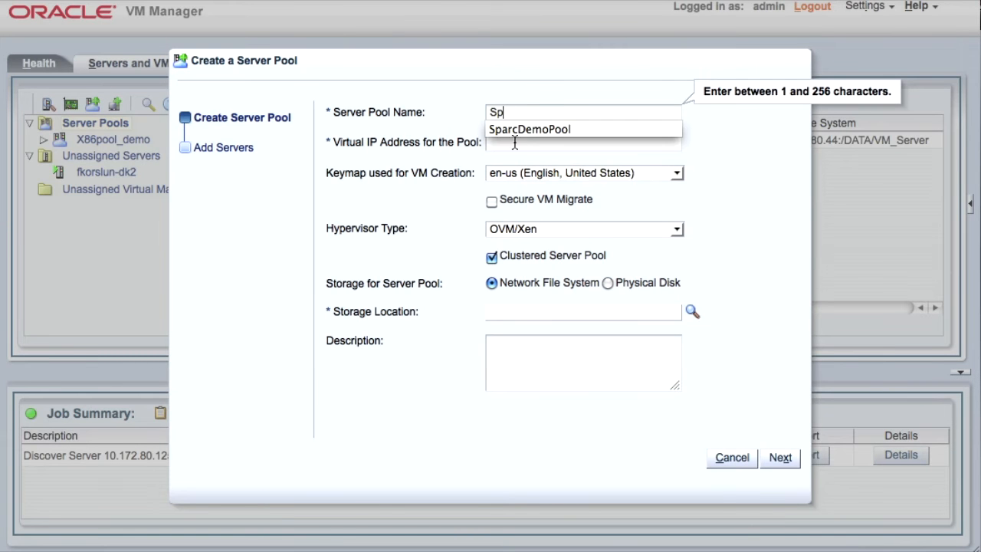
text(1)
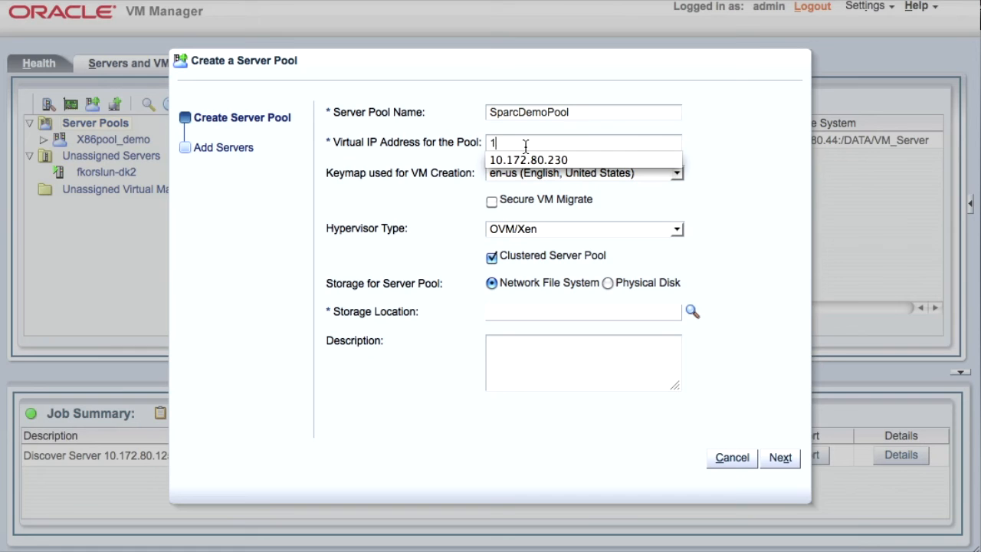
text(0.172.80.230)
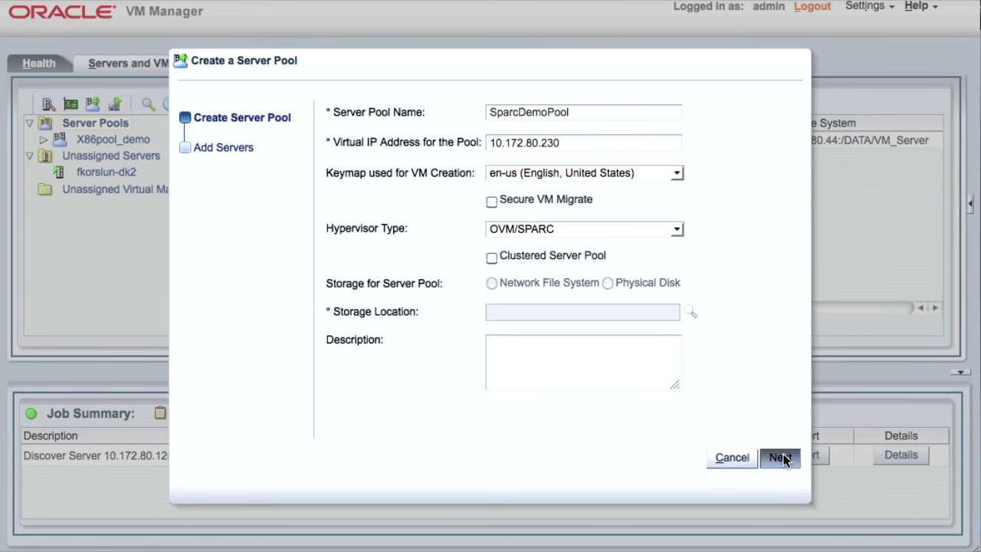
click(779, 456)
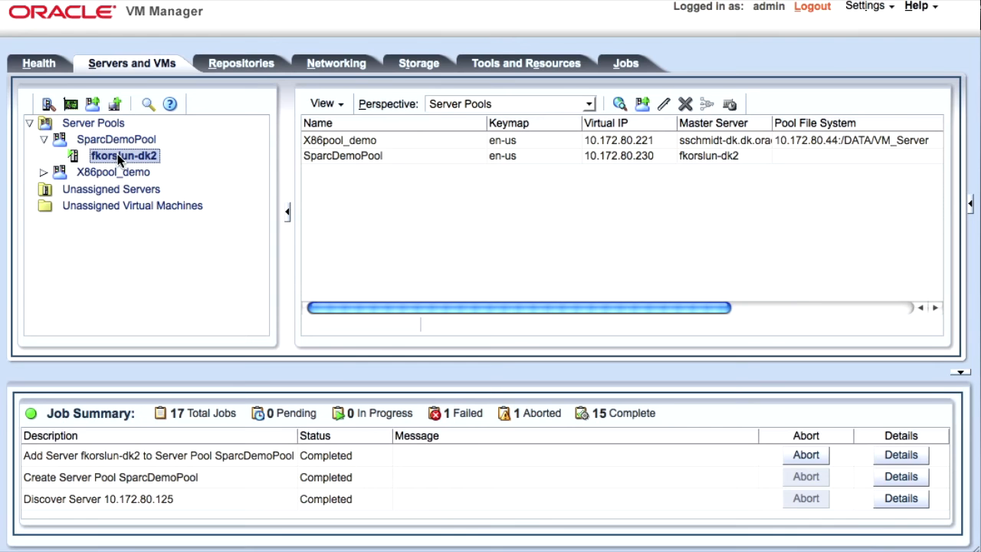
- Show the general information of the SPARC server fkorslun-dk2 inside SparcDemoPool
click(124, 156)
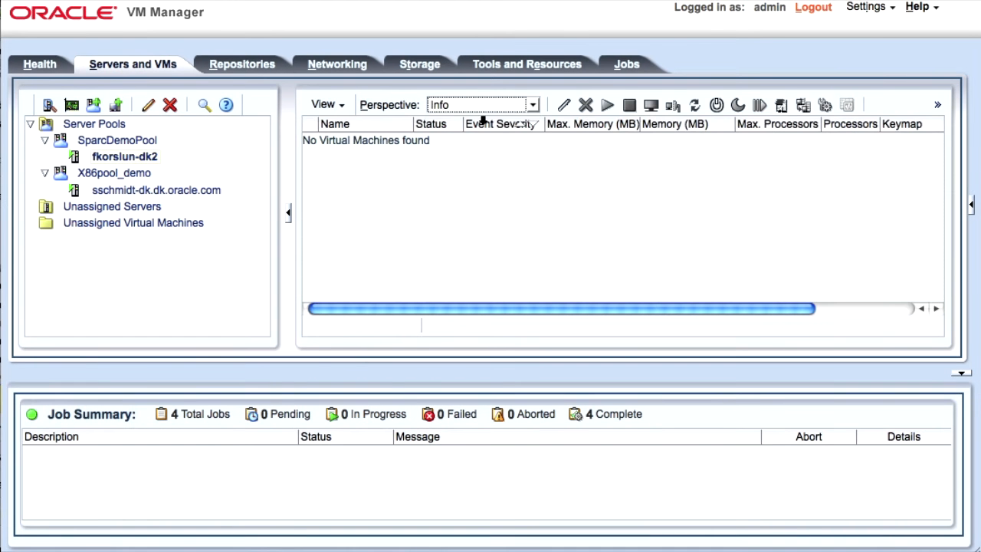
click(124, 157)
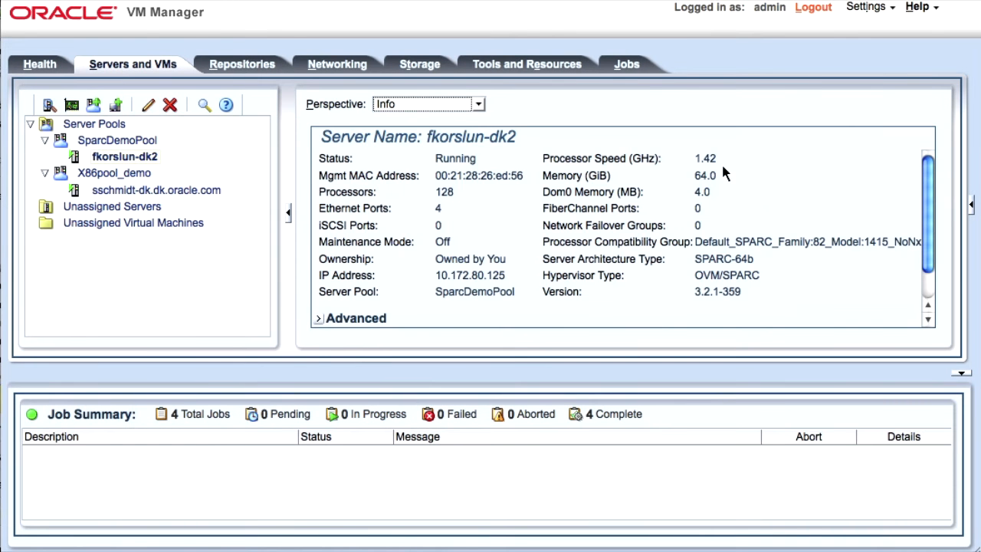
- Log out and back in, then view SparcDemoPool beside X86pool_demo with normal health
click(812, 6)
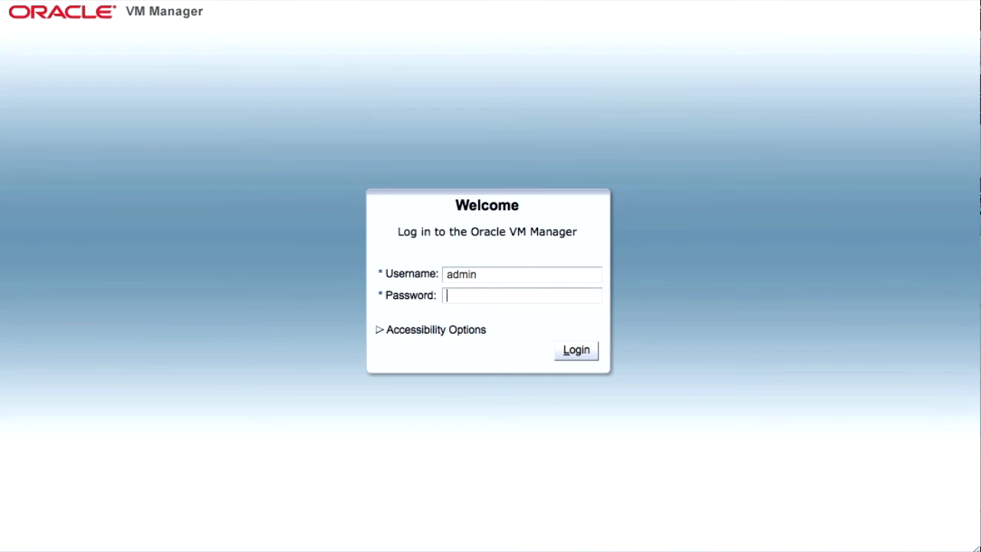
click(576, 350)
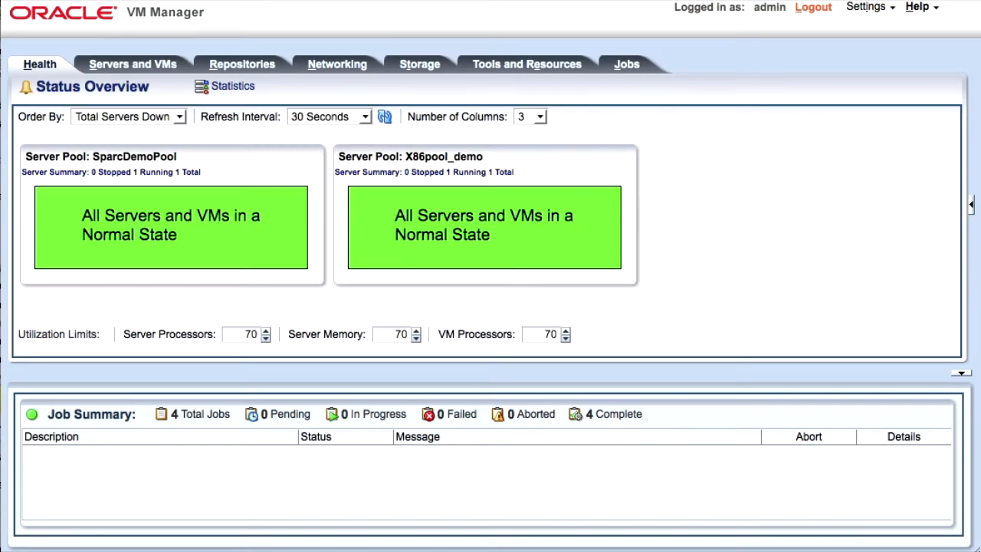
mouse_move(601, 215)
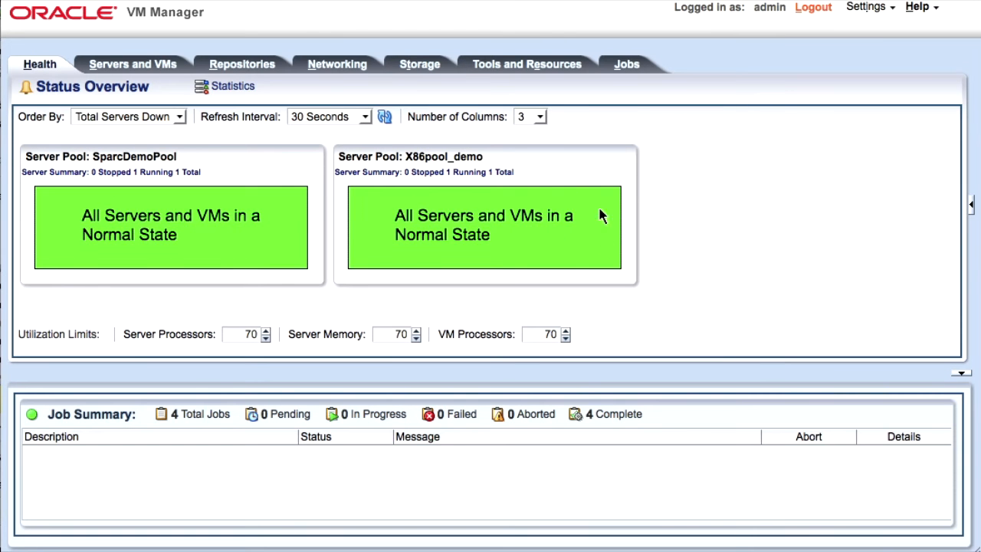
mouse_move(257, 206)
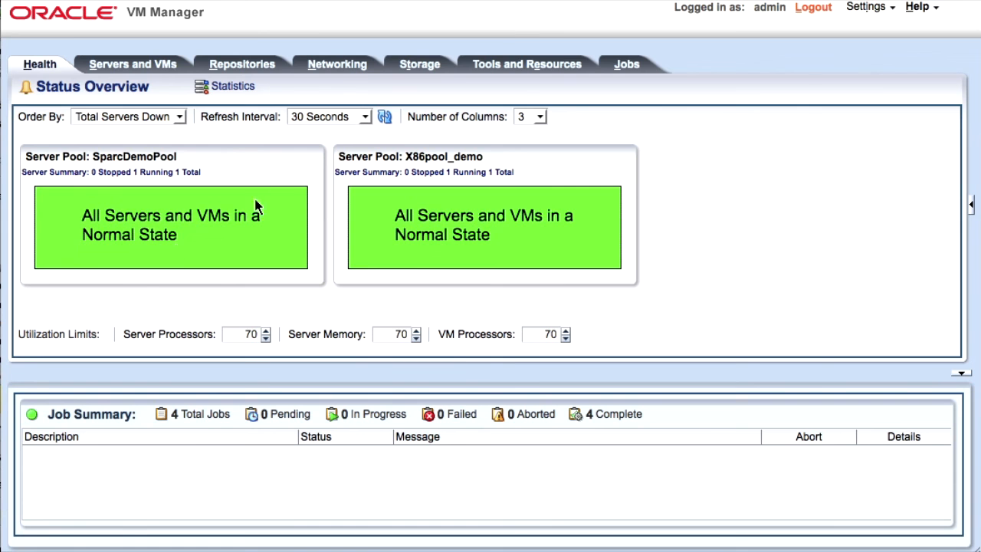
click(131, 64)
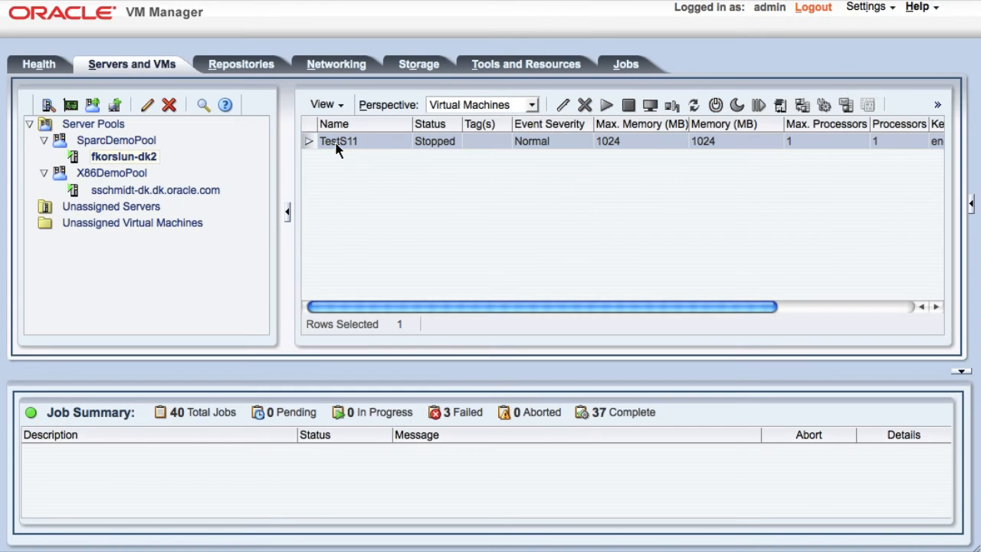